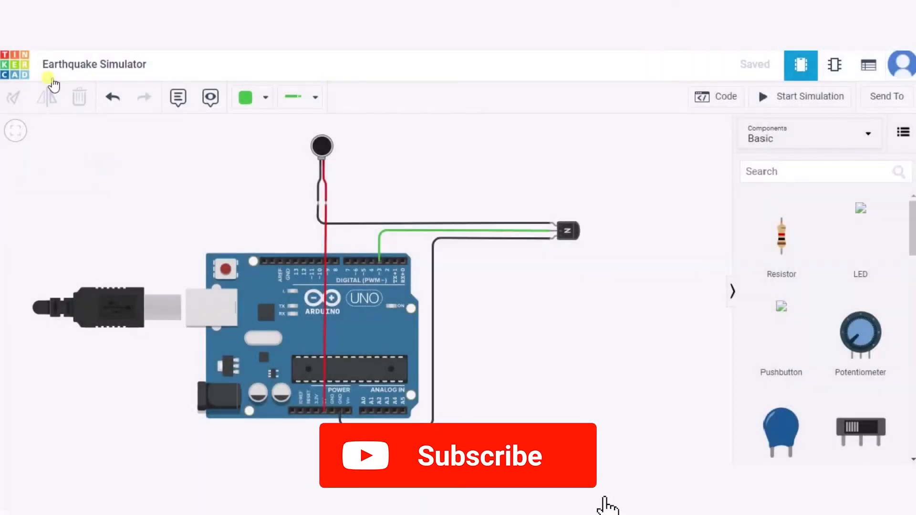
# Inspect the NPN transistor and vibration motor properties, then deselect the motor.
pyautogui.click(457, 456)
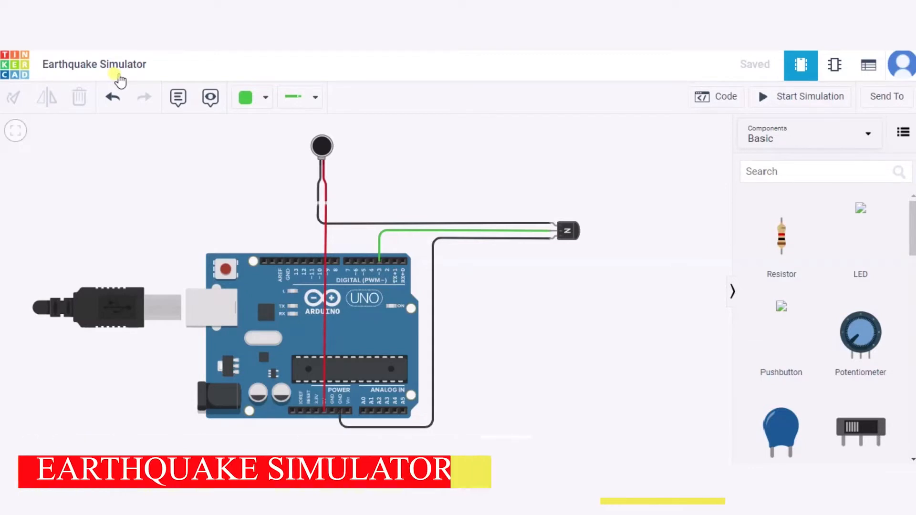
pyautogui.moveTo(255, 280)
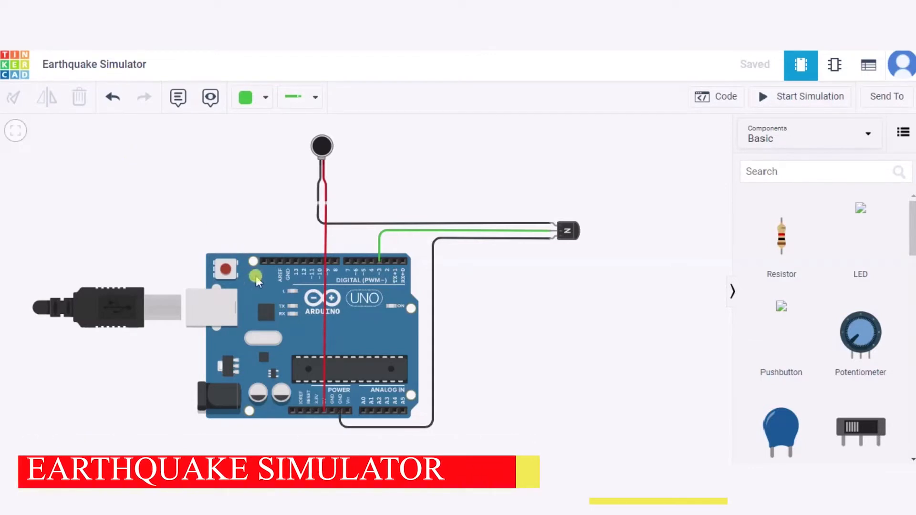
pyautogui.click(567, 231)
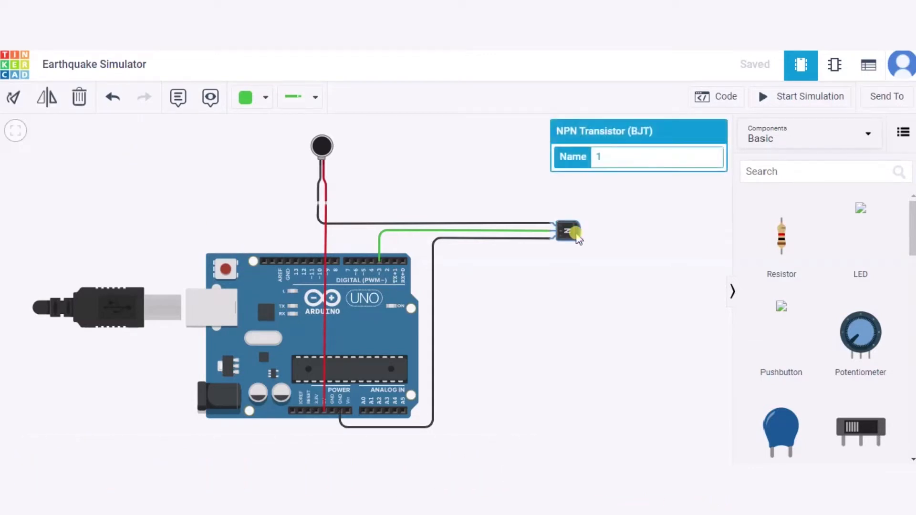
pyautogui.click(322, 146)
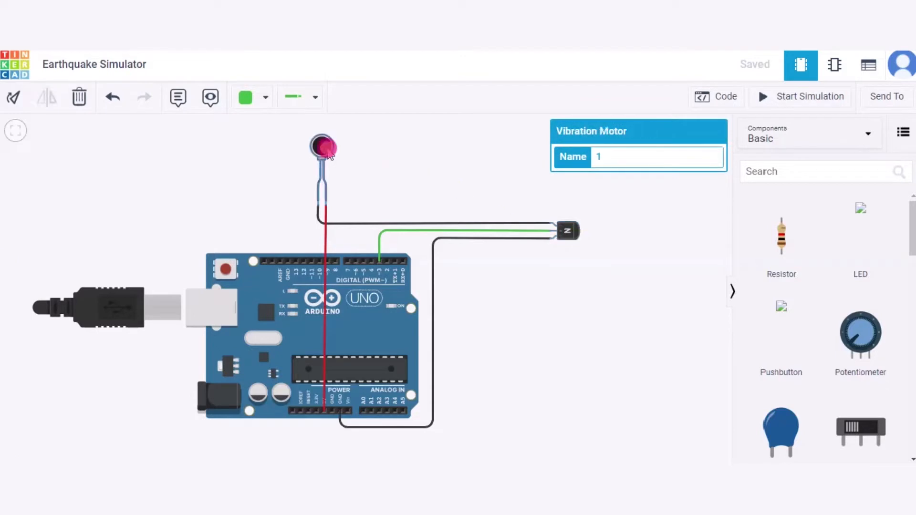
pyautogui.click(421, 195)
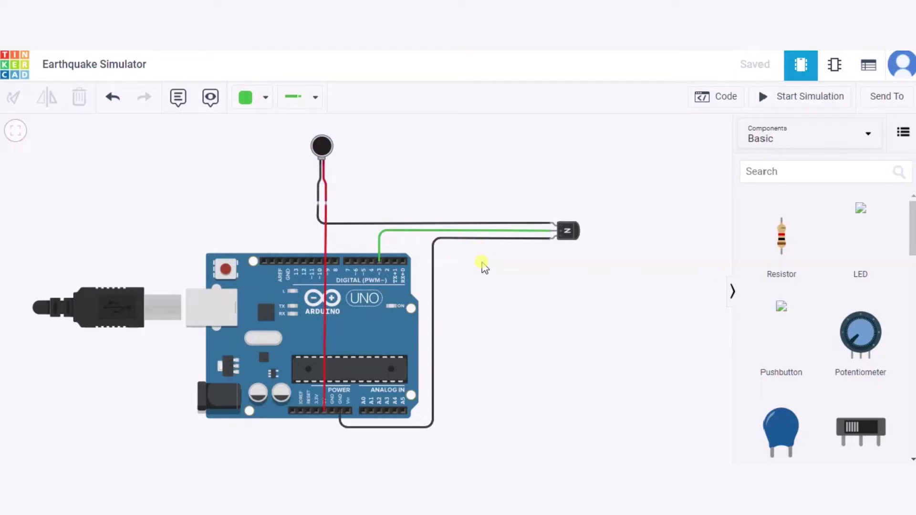
pyautogui.moveTo(484, 264)
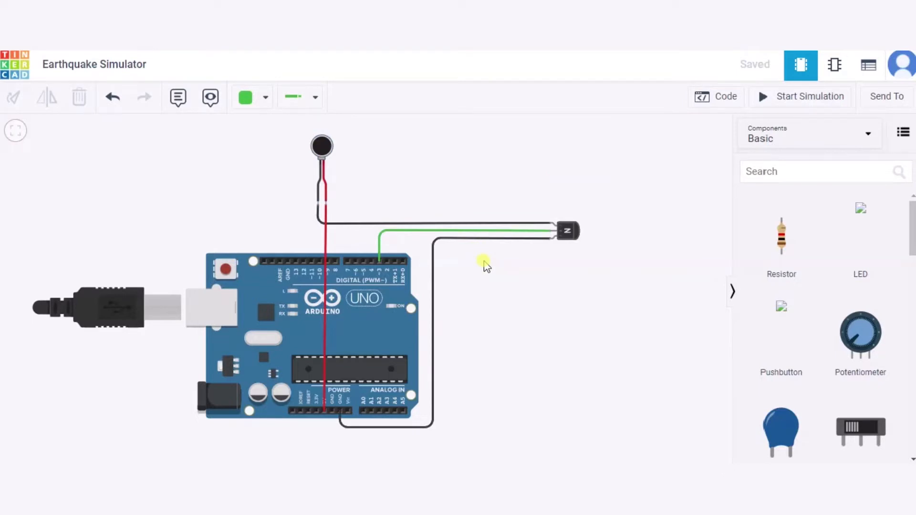
pyautogui.moveTo(319, 202)
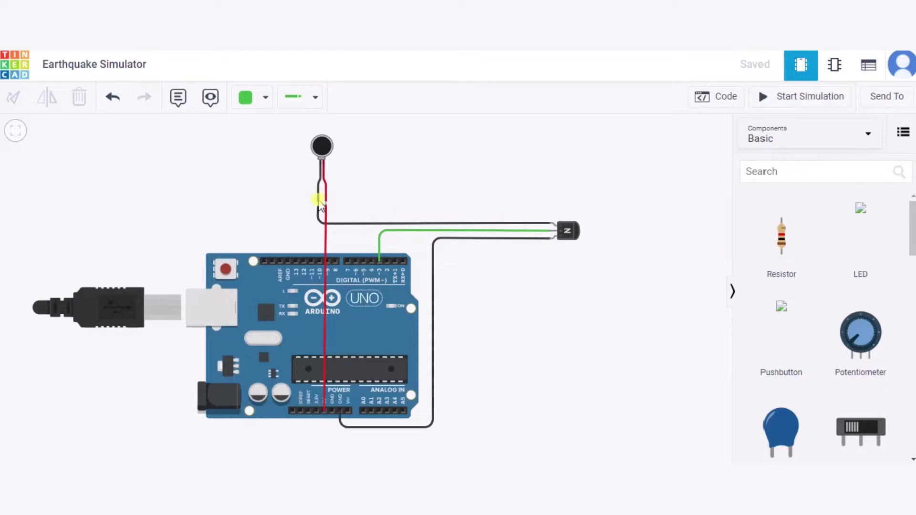
pyautogui.moveTo(321, 205)
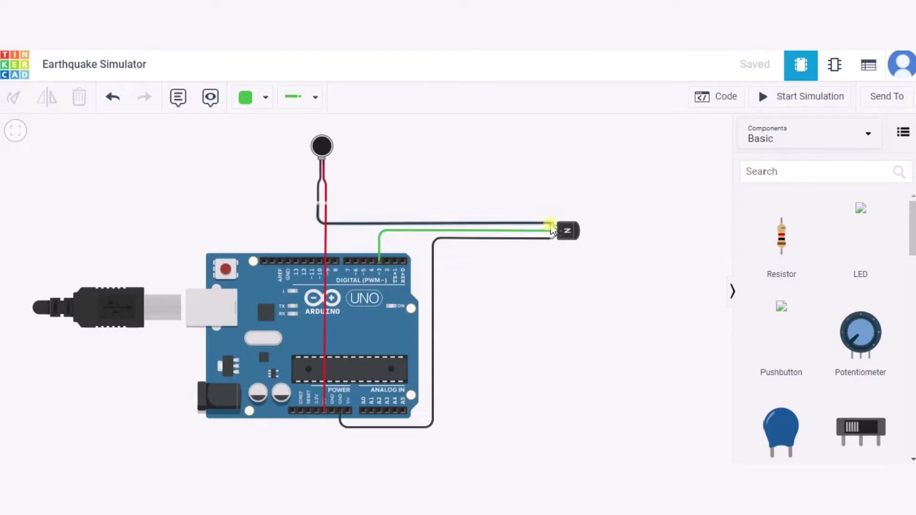
pyautogui.moveTo(549, 224)
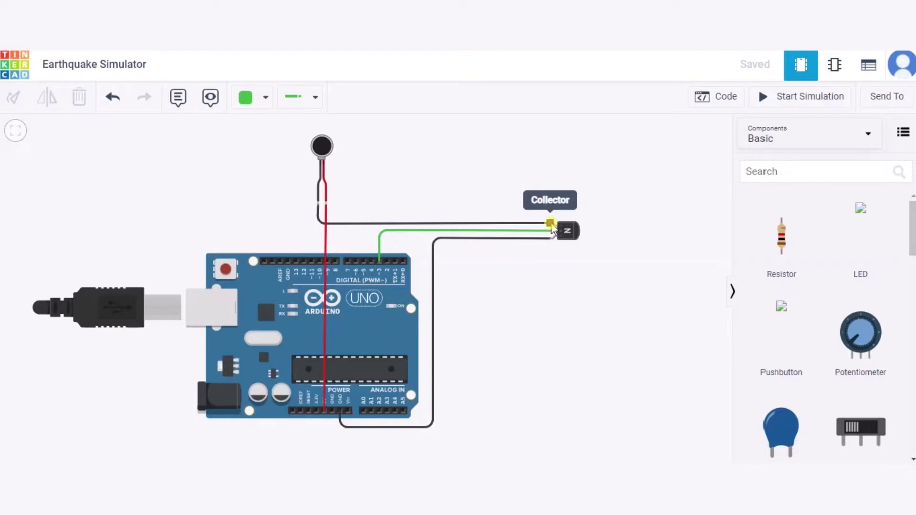
pyautogui.moveTo(327, 207)
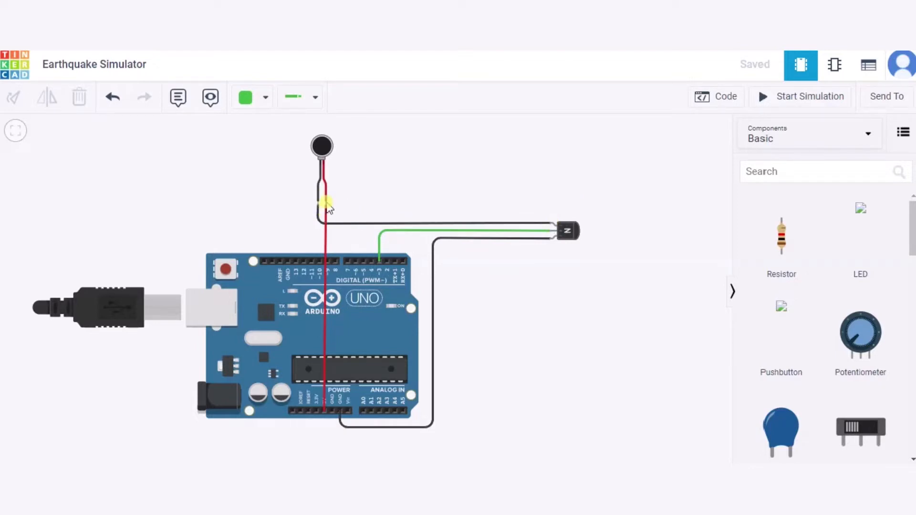
pyautogui.moveTo(325, 414)
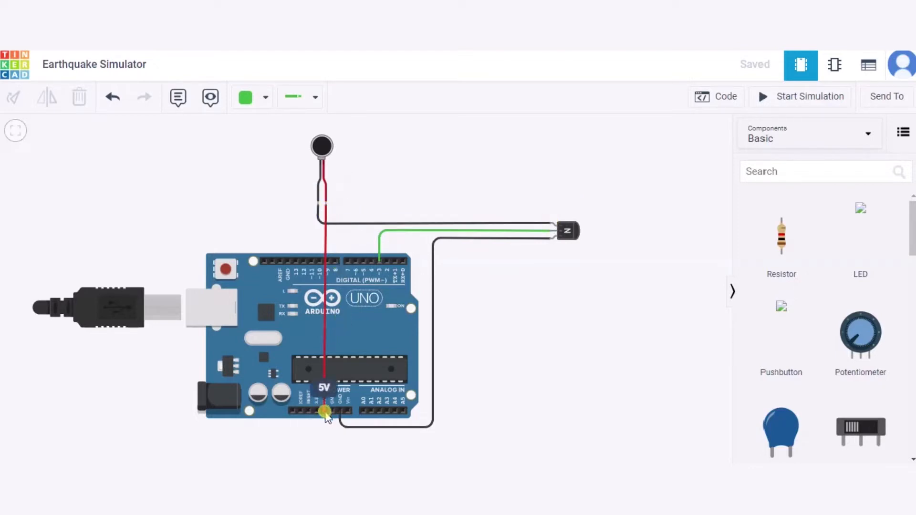
pyautogui.moveTo(551, 227)
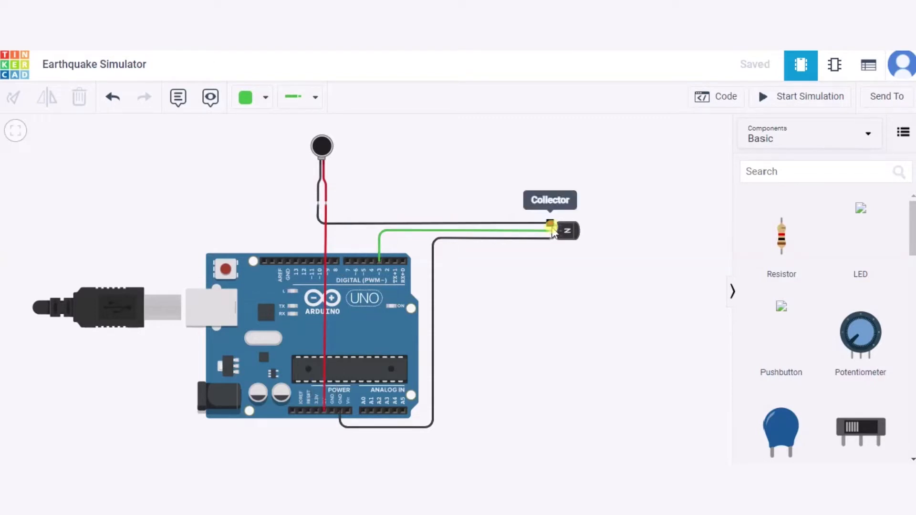
pyautogui.moveTo(355, 254)
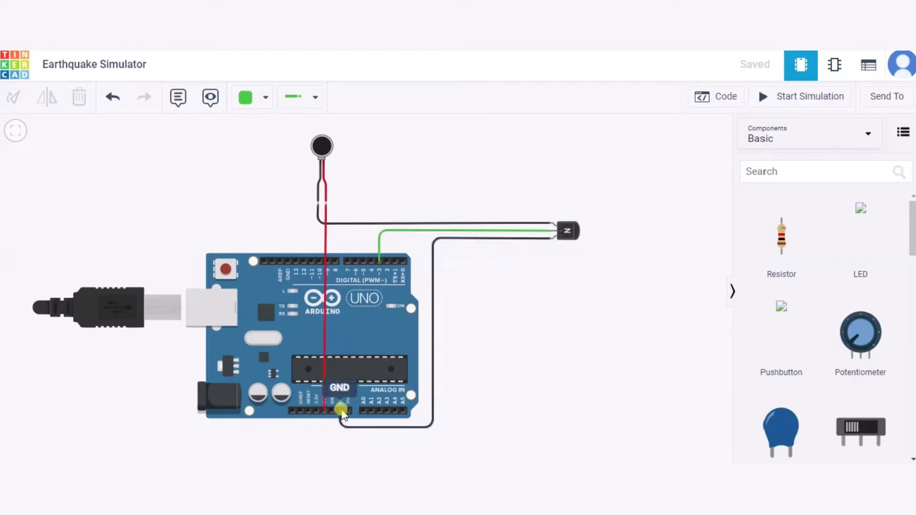
pyautogui.moveTo(541, 338)
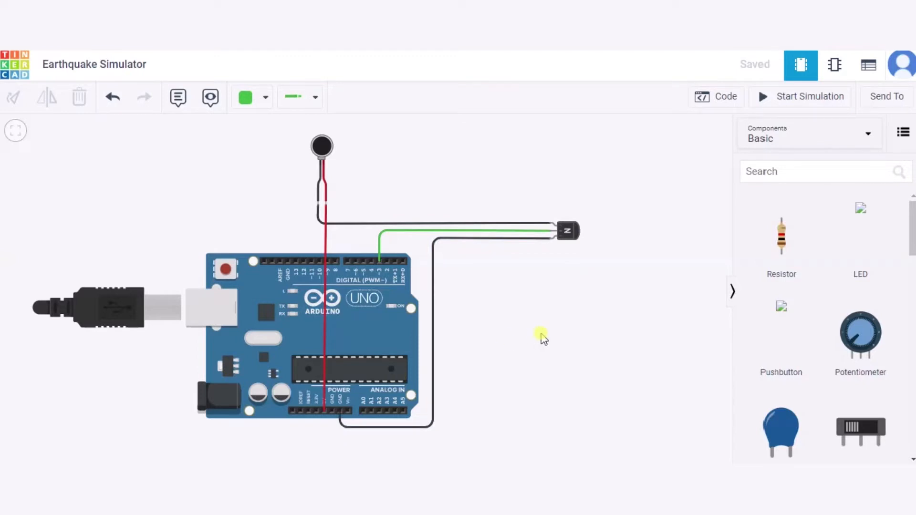
pyautogui.moveTo(716, 96)
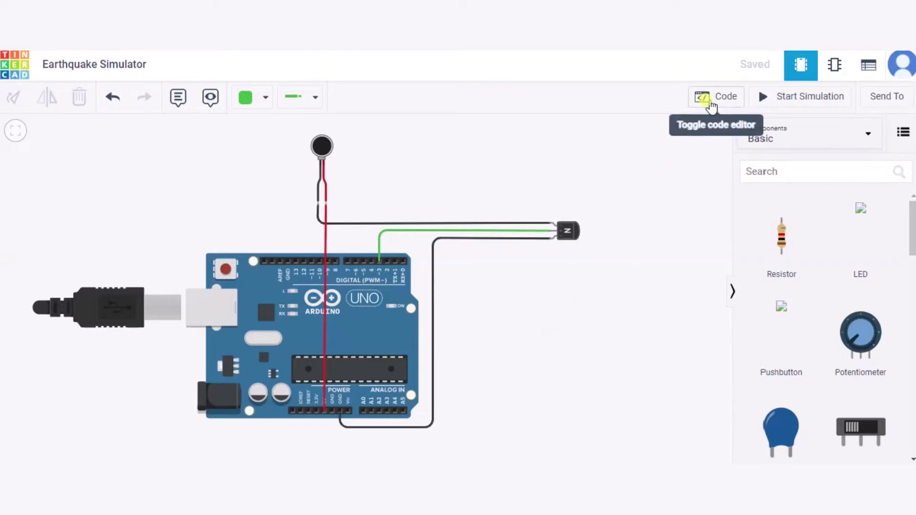
# Review the Arduino pin-3 blink code, hide the editor, and start the simulation clock at 00:00:00.
pyautogui.click(716, 96)
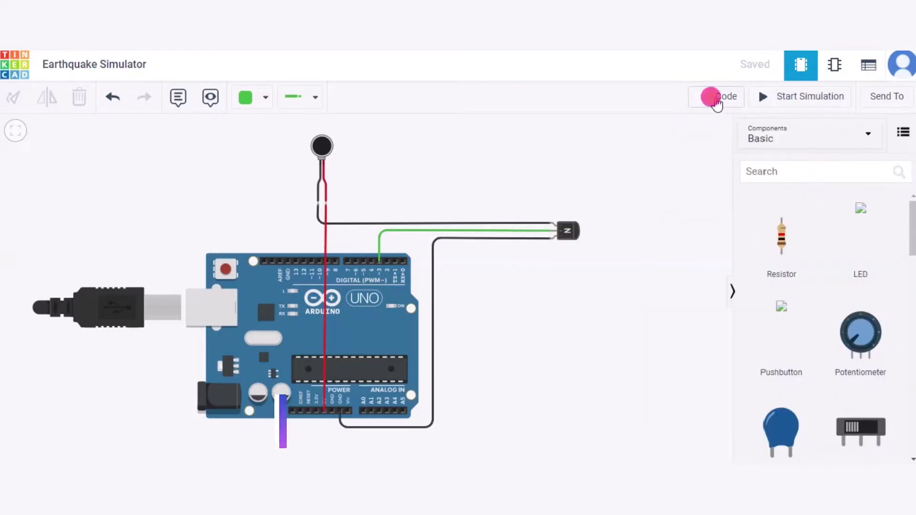
pyautogui.click(716, 97)
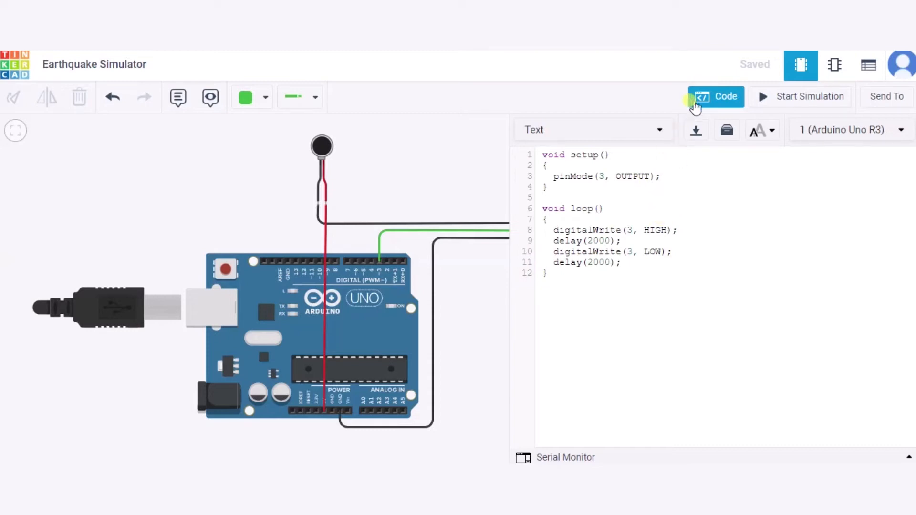
pyautogui.click(716, 96)
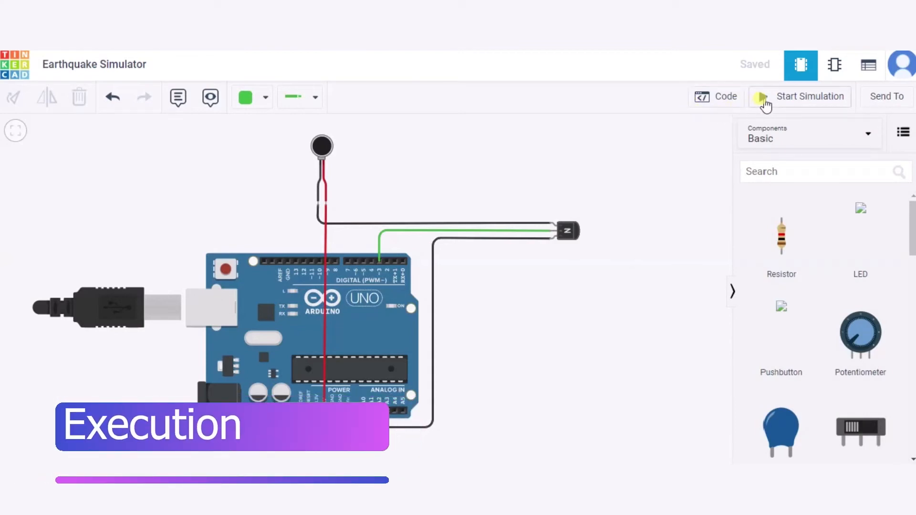
pyautogui.click(809, 96)
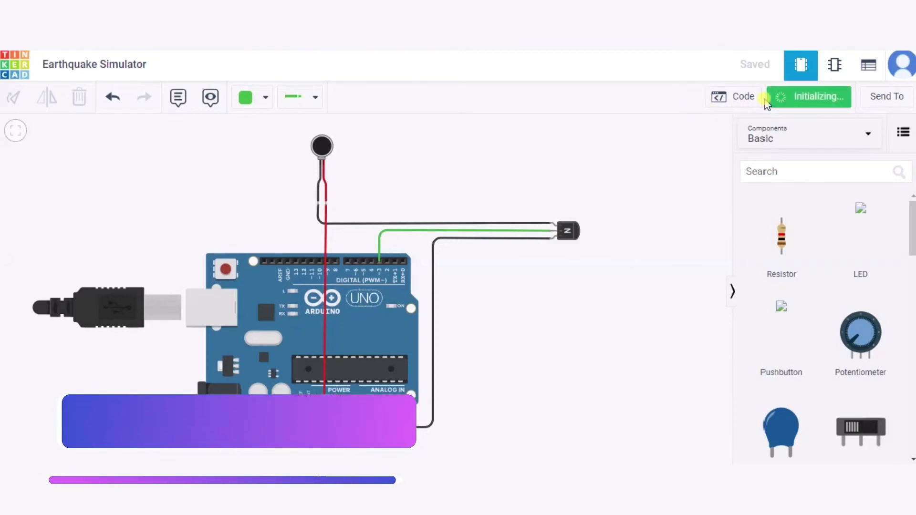
pyautogui.click(812, 97)
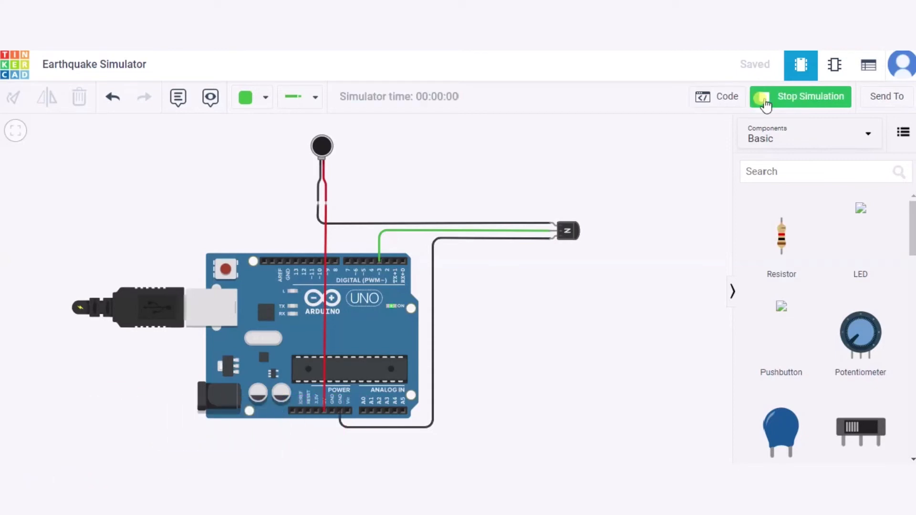